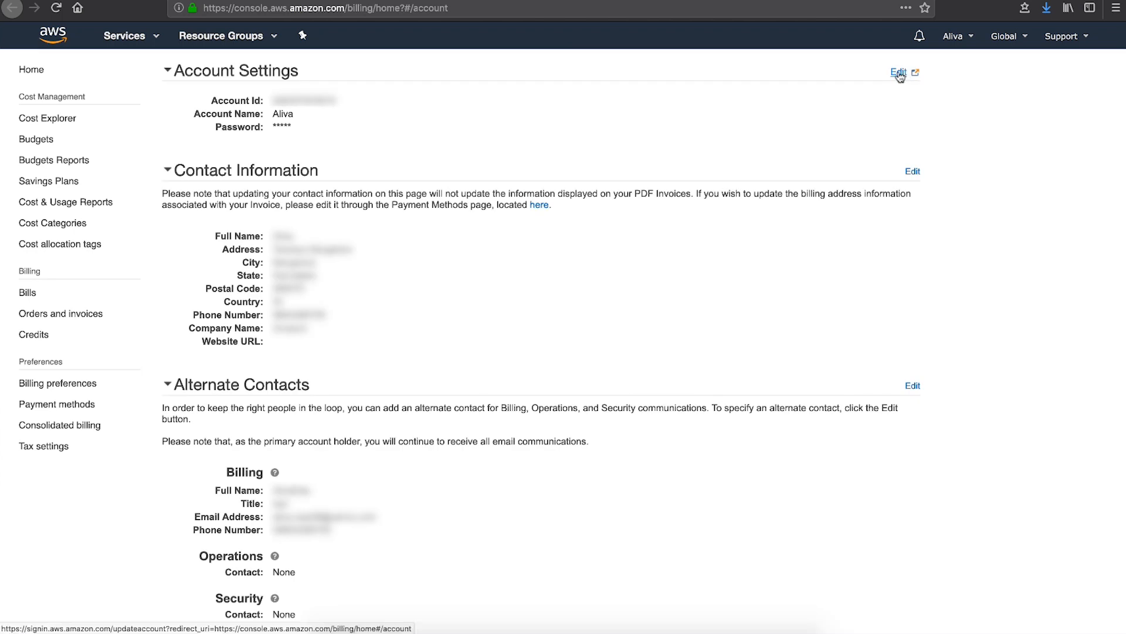
# Step: Open the root account's Update account settings page for name, email and password
pyautogui.click(898, 73)
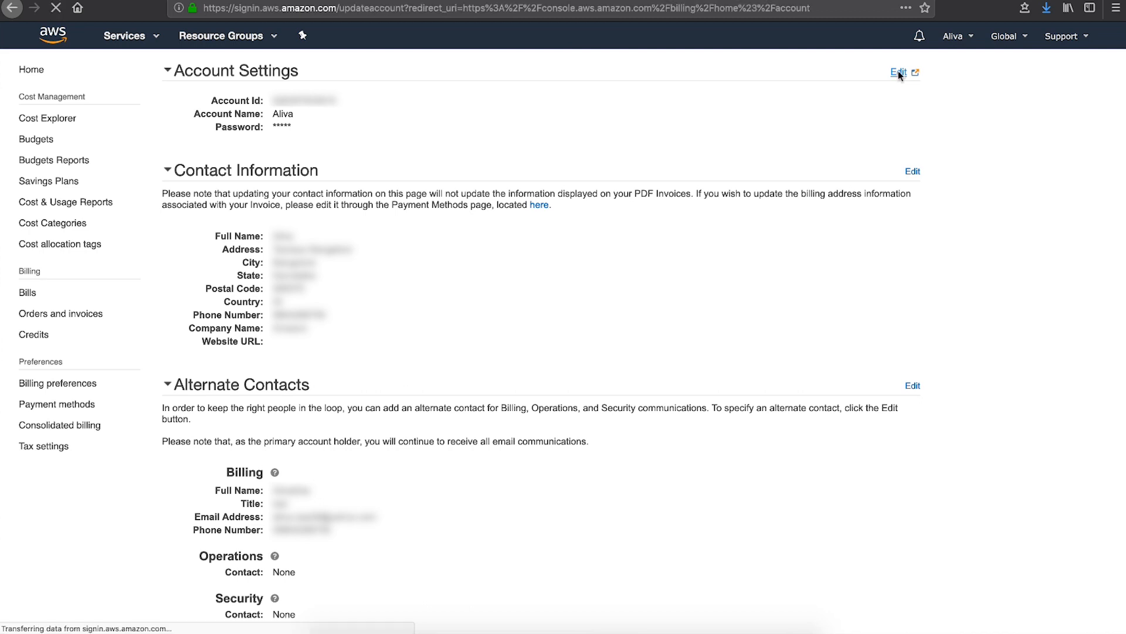
pyautogui.click(897, 72)
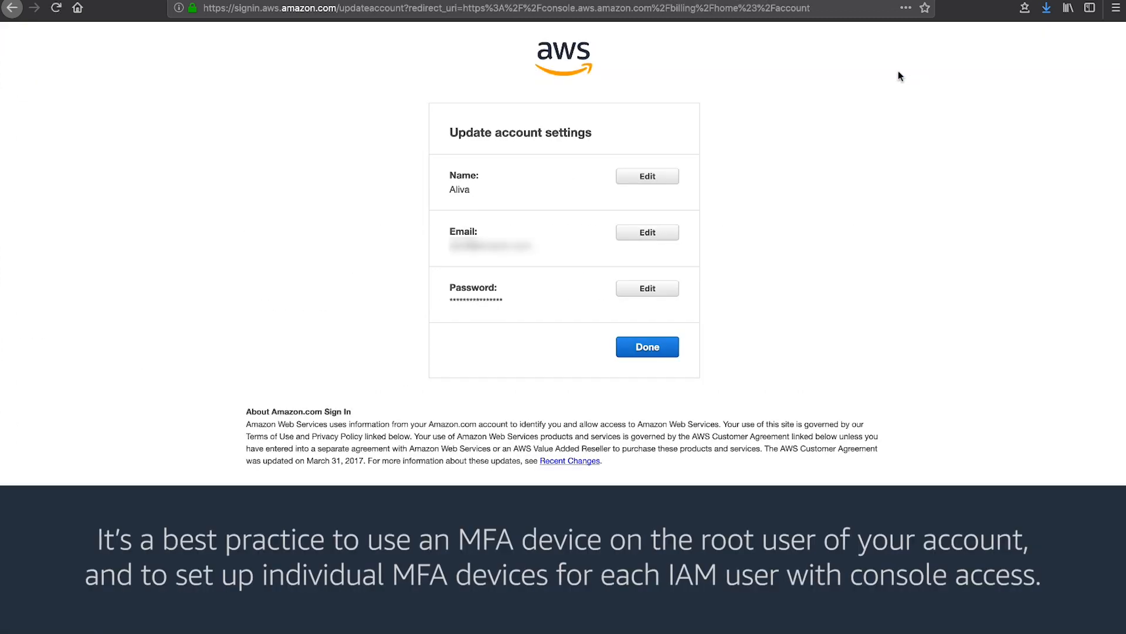
pyautogui.moveTo(711, 252)
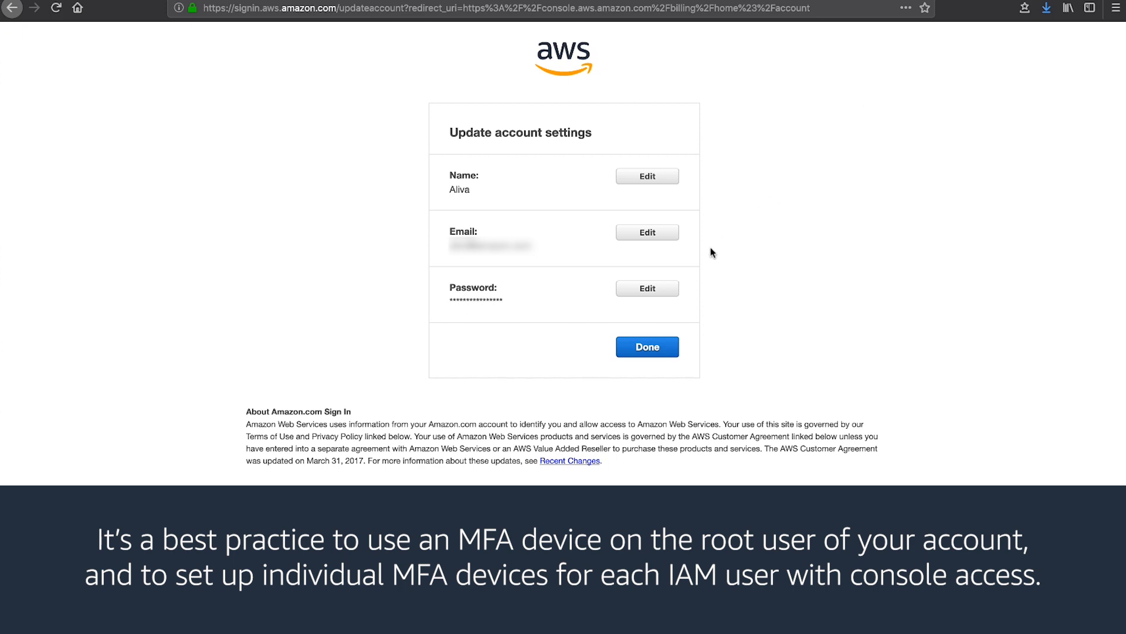
# Step: Enter the current and a new root password, save the change and finish back to the console home
pyautogui.click(645, 288)
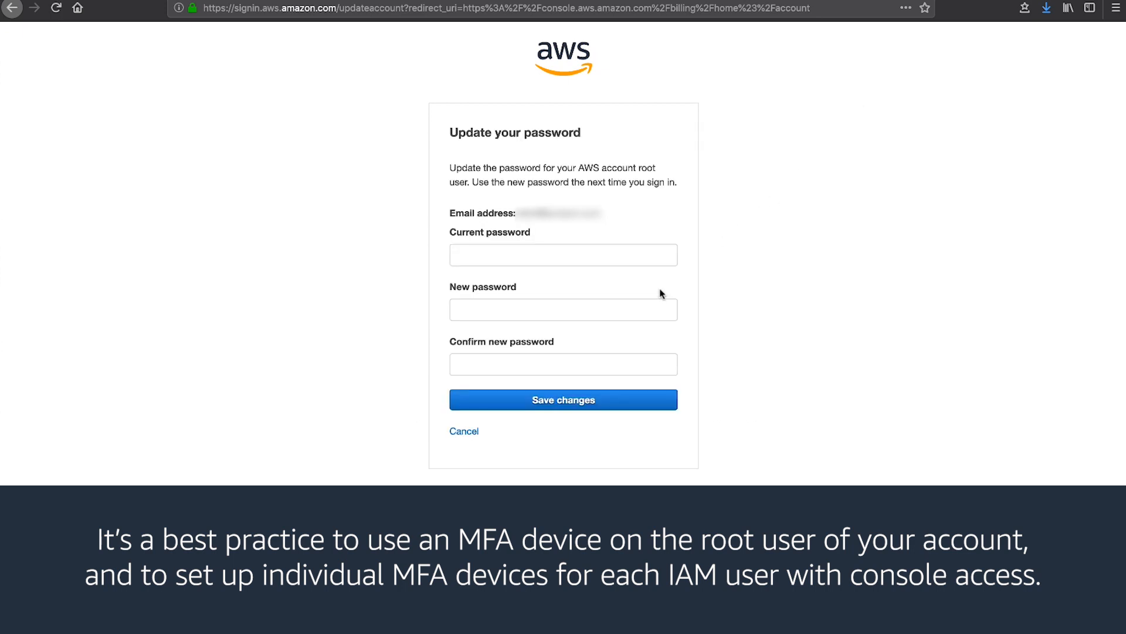
pyautogui.write('••••')
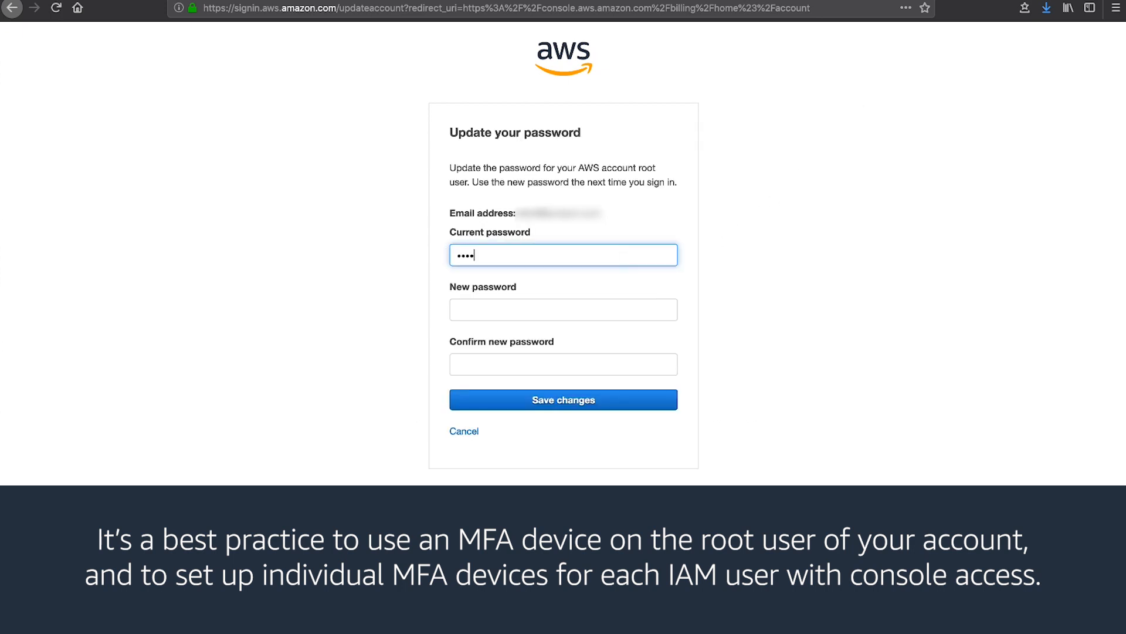
pyautogui.click(562, 308)
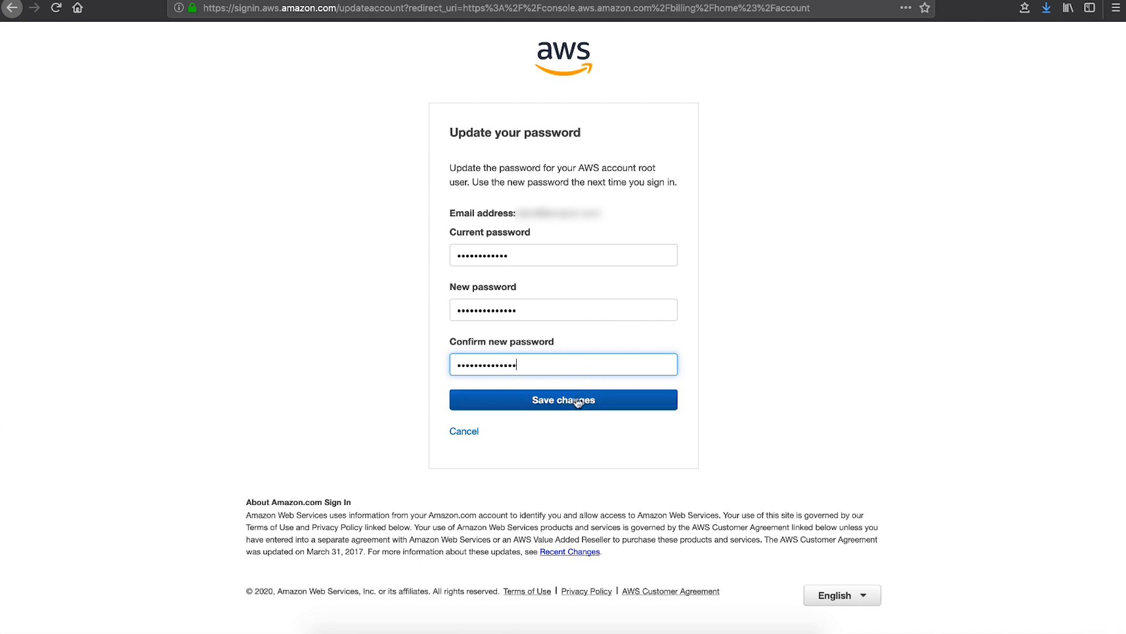
pyautogui.click(563, 399)
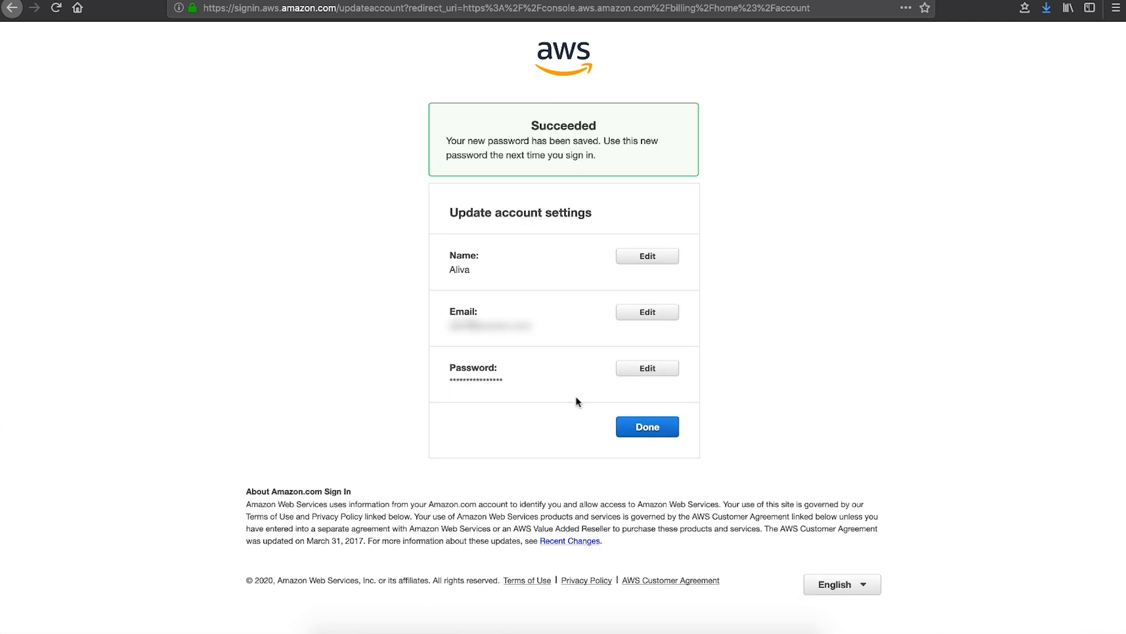
pyautogui.click(646, 426)
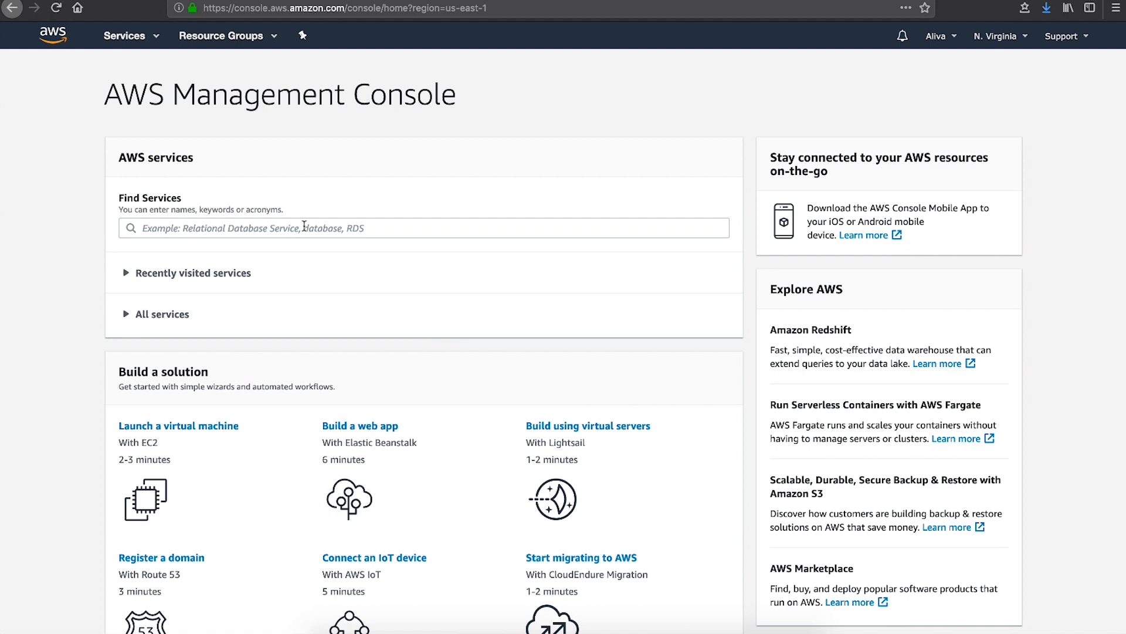
# Step: Go to IAM user test's Security credentials and request a new access key
pyautogui.write('IAM')
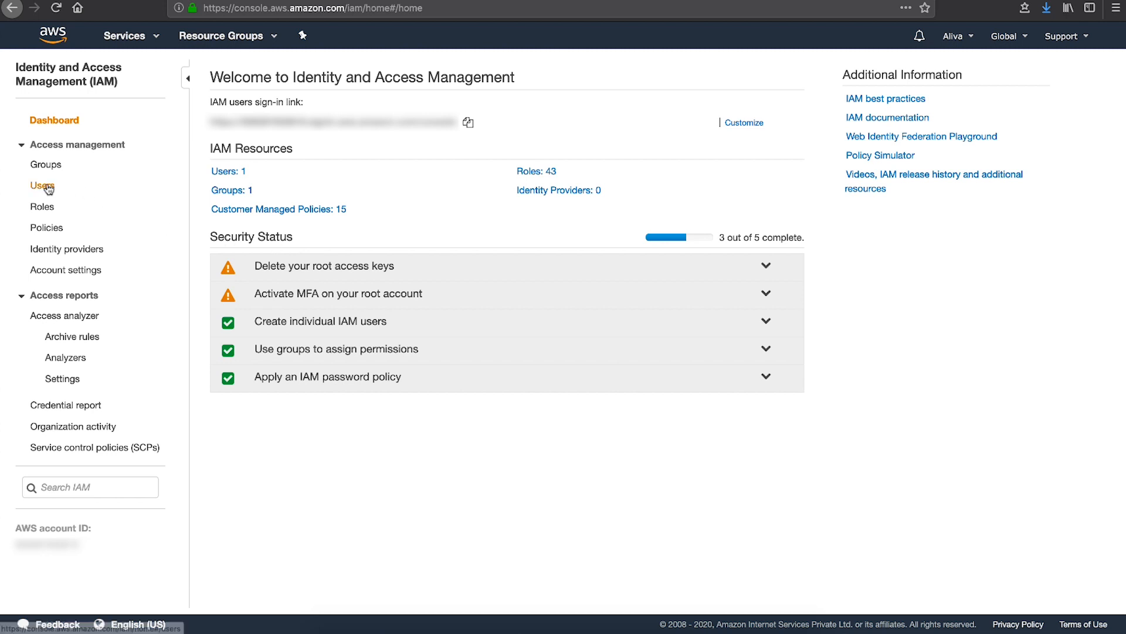
pyautogui.click(43, 185)
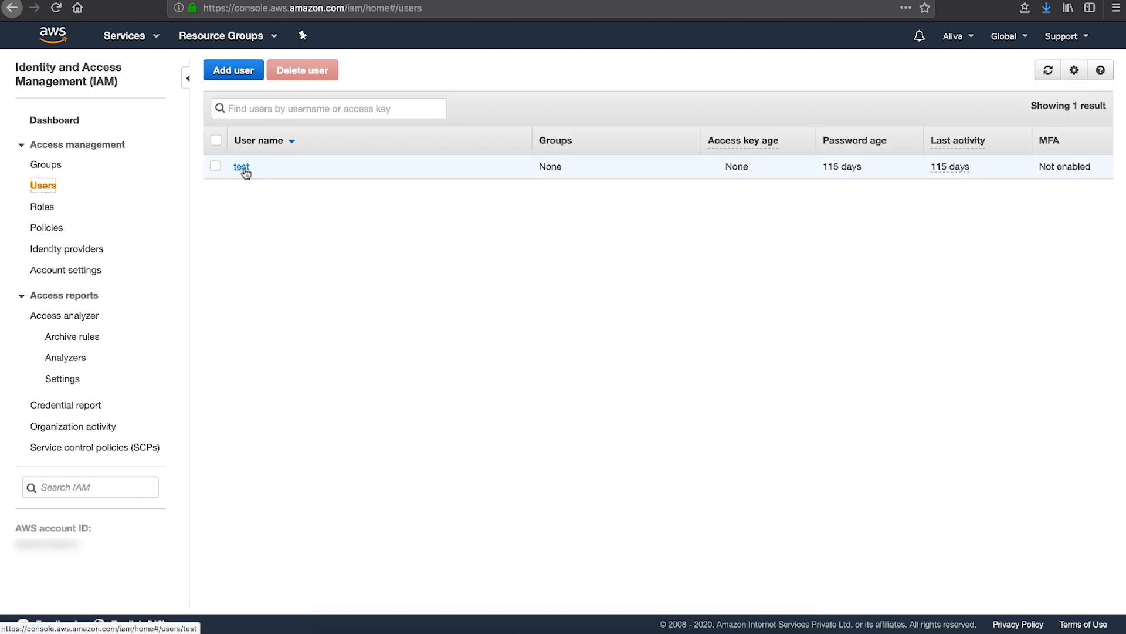
pyautogui.click(241, 166)
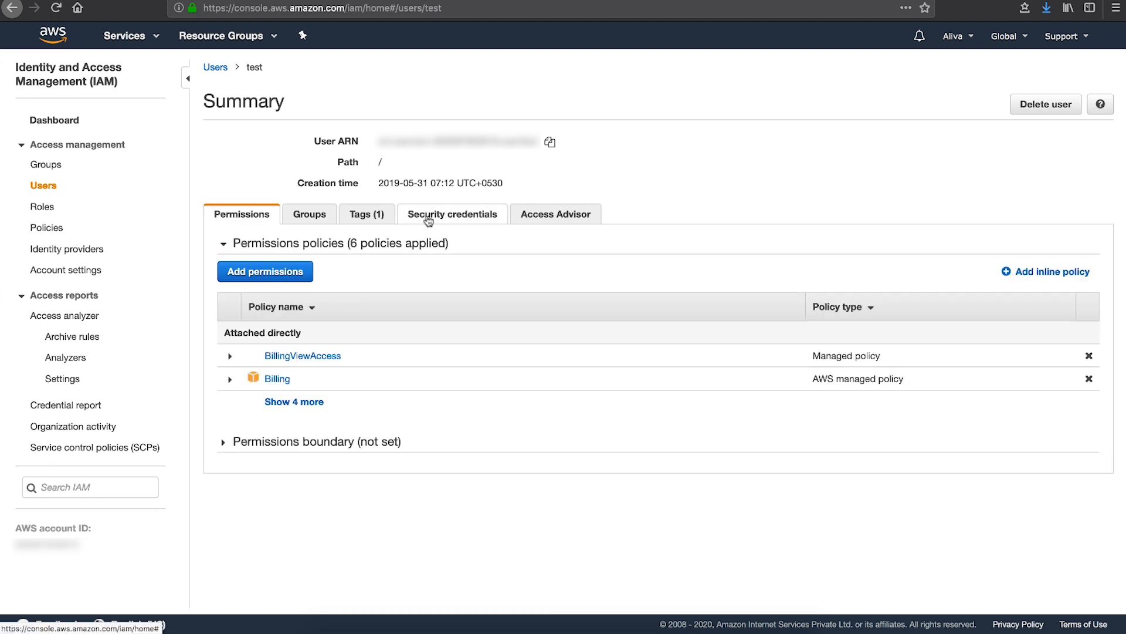
pyautogui.click(453, 214)
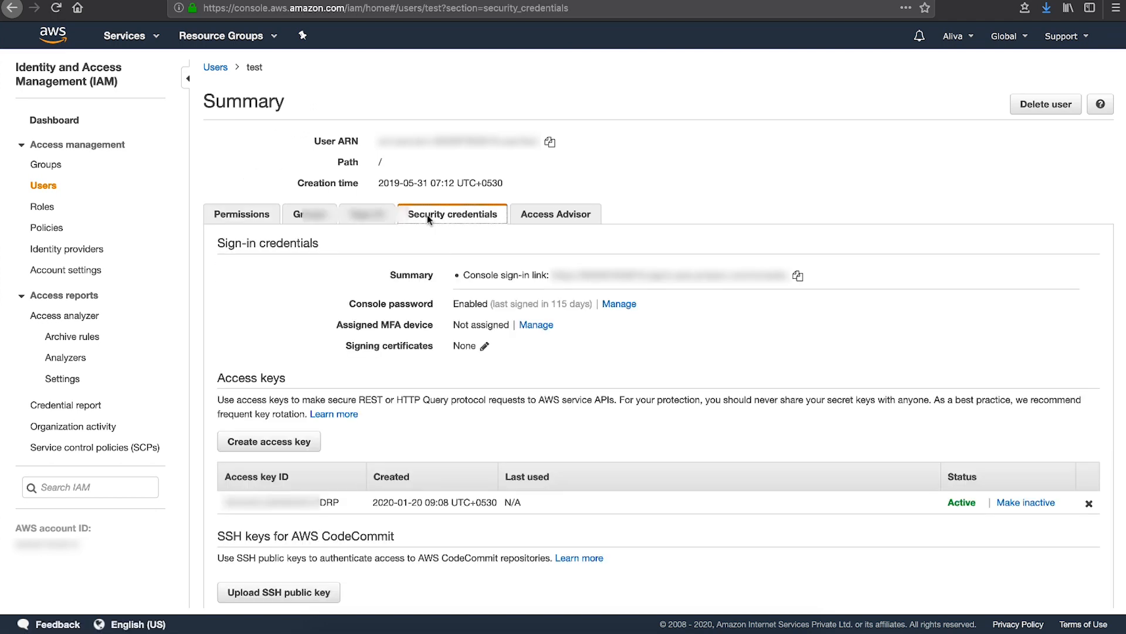
pyautogui.click(267, 441)
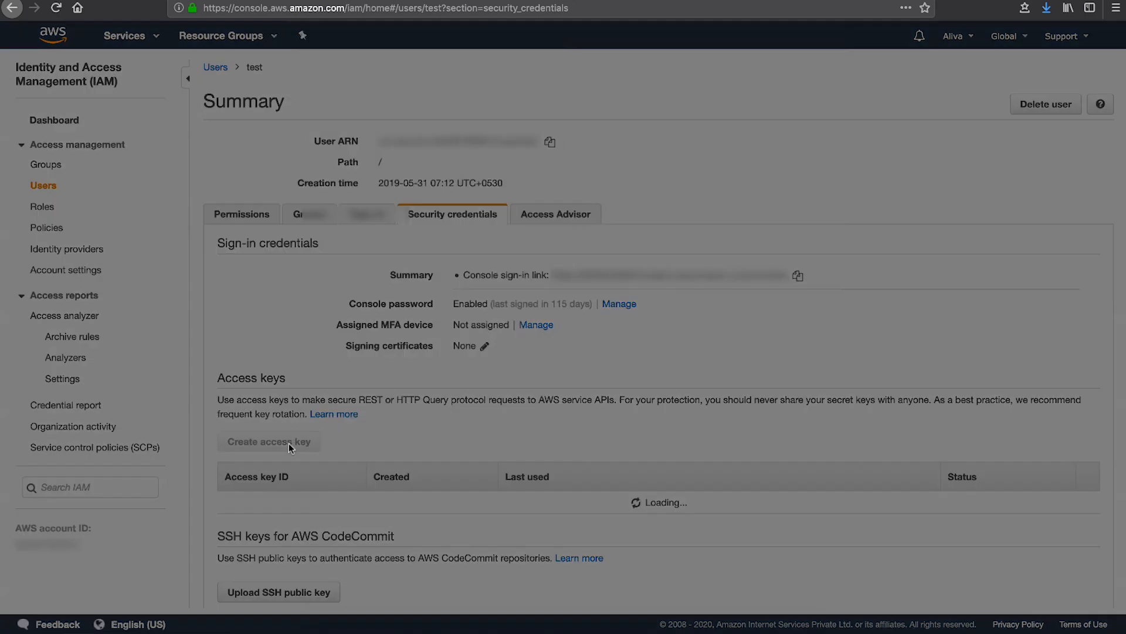
# Step: Create the new access key and save its credentials CSV into Downloads, leaving two active keys
pyautogui.click(268, 441)
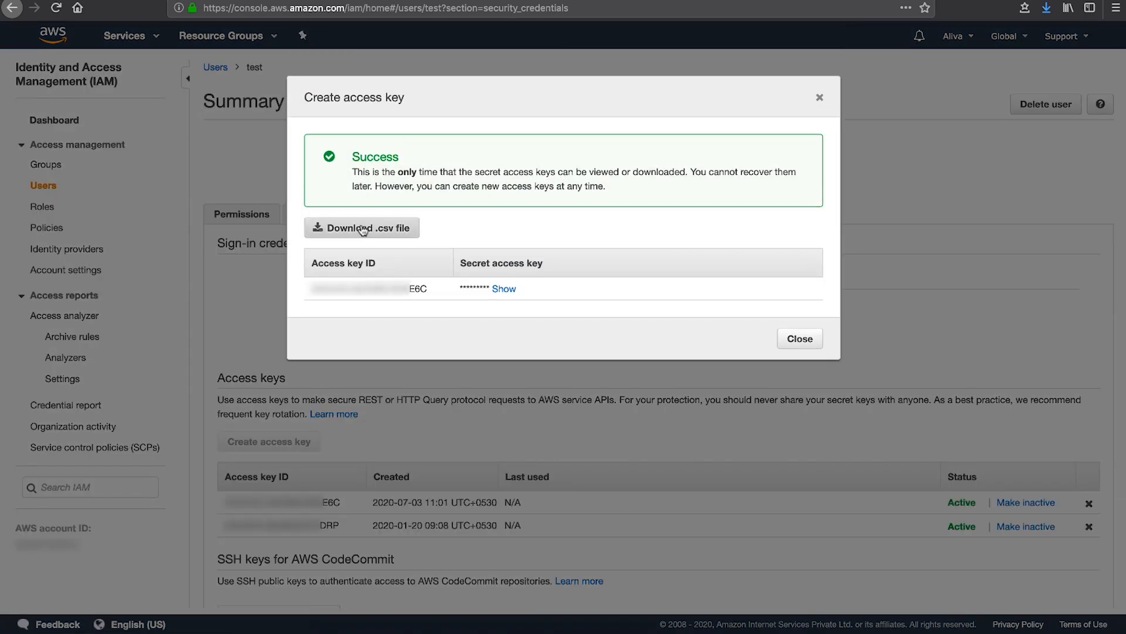
pyautogui.click(362, 227)
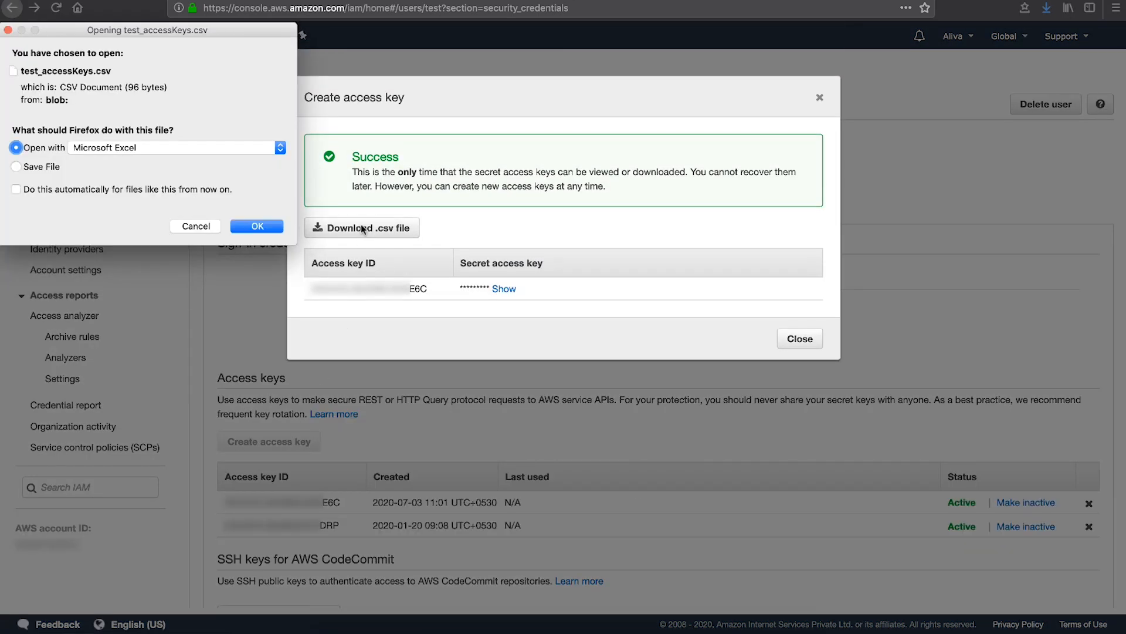
pyautogui.click(16, 166)
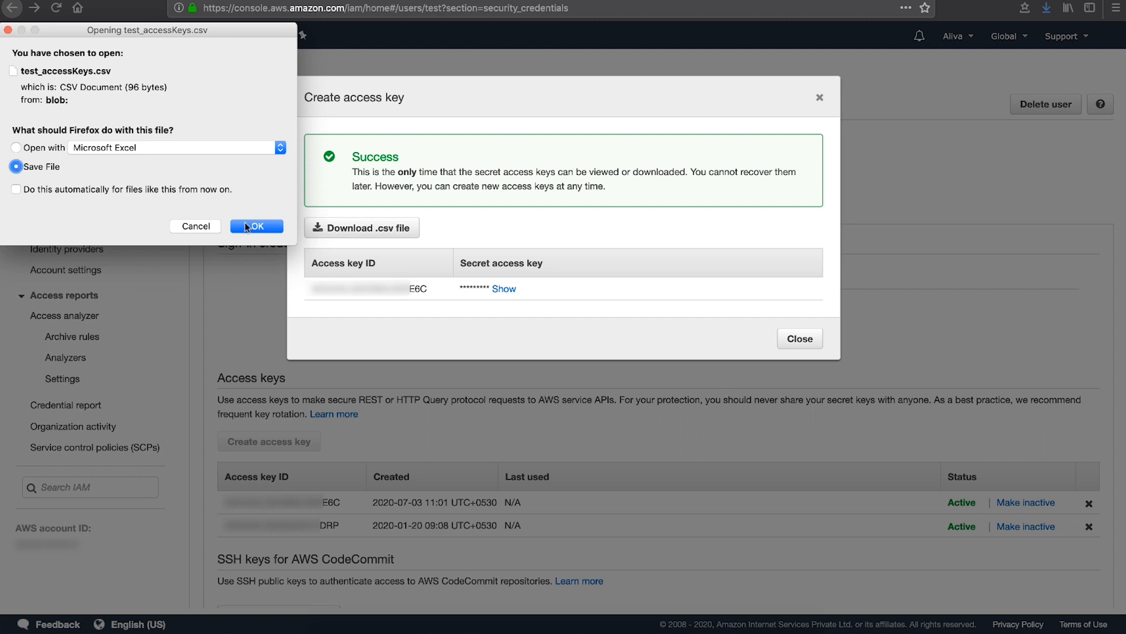
pyautogui.click(257, 226)
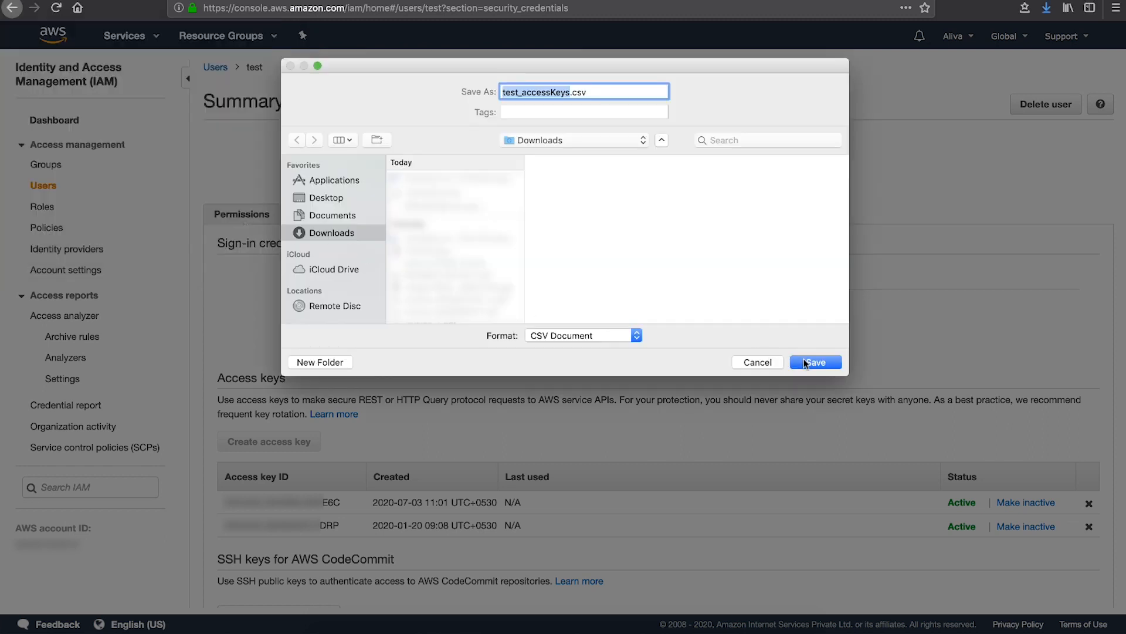
pyautogui.click(815, 363)
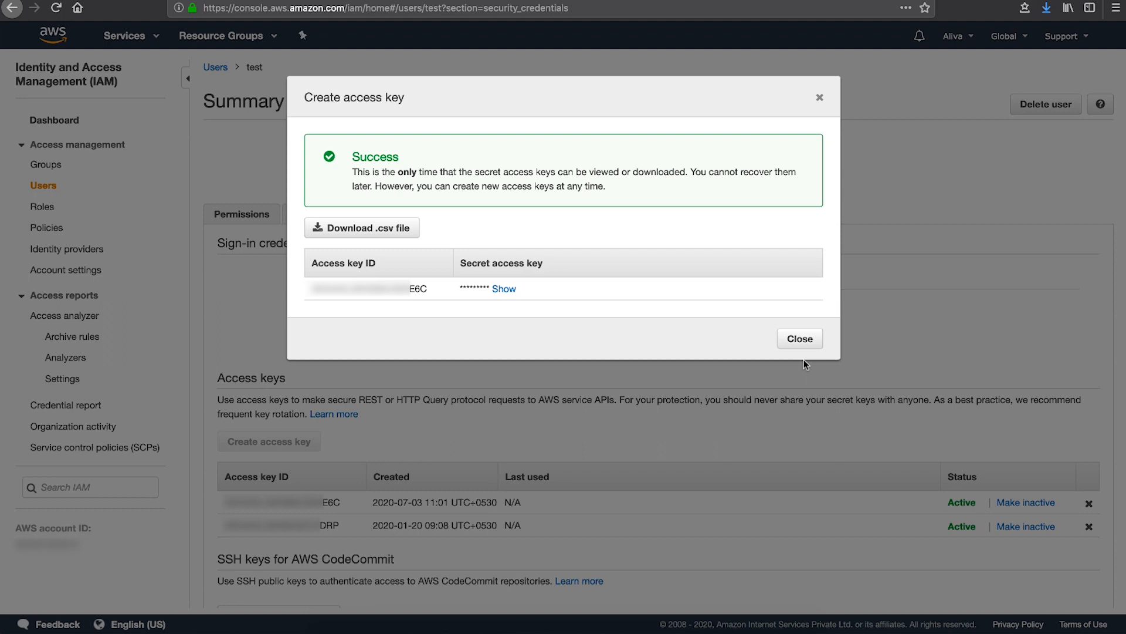
pyautogui.click(800, 338)
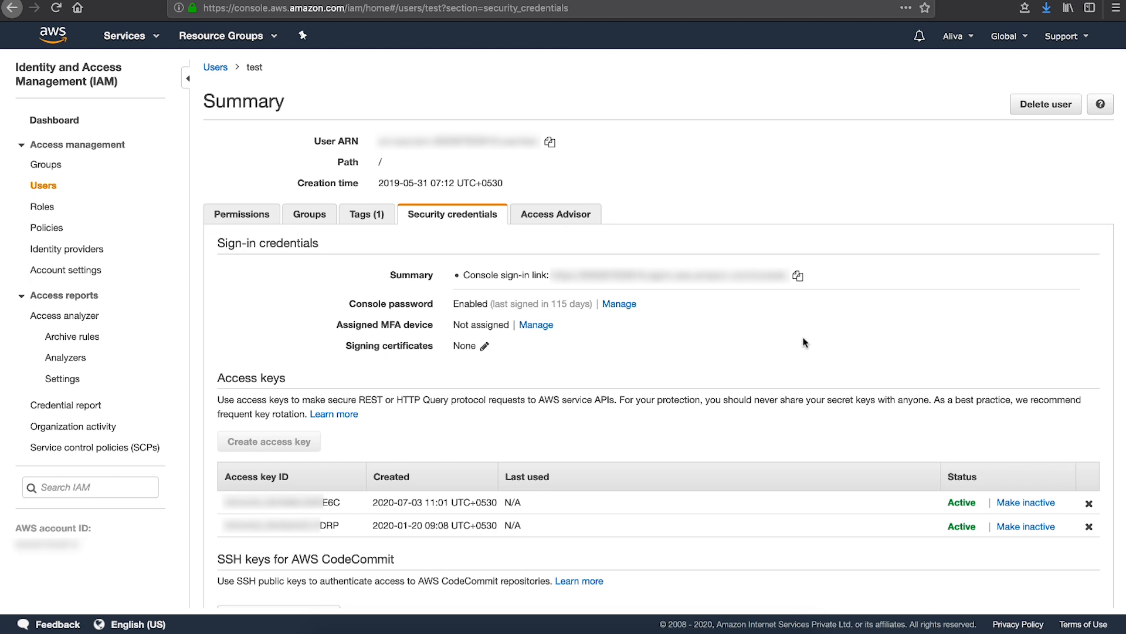
pyautogui.click(51, 36)
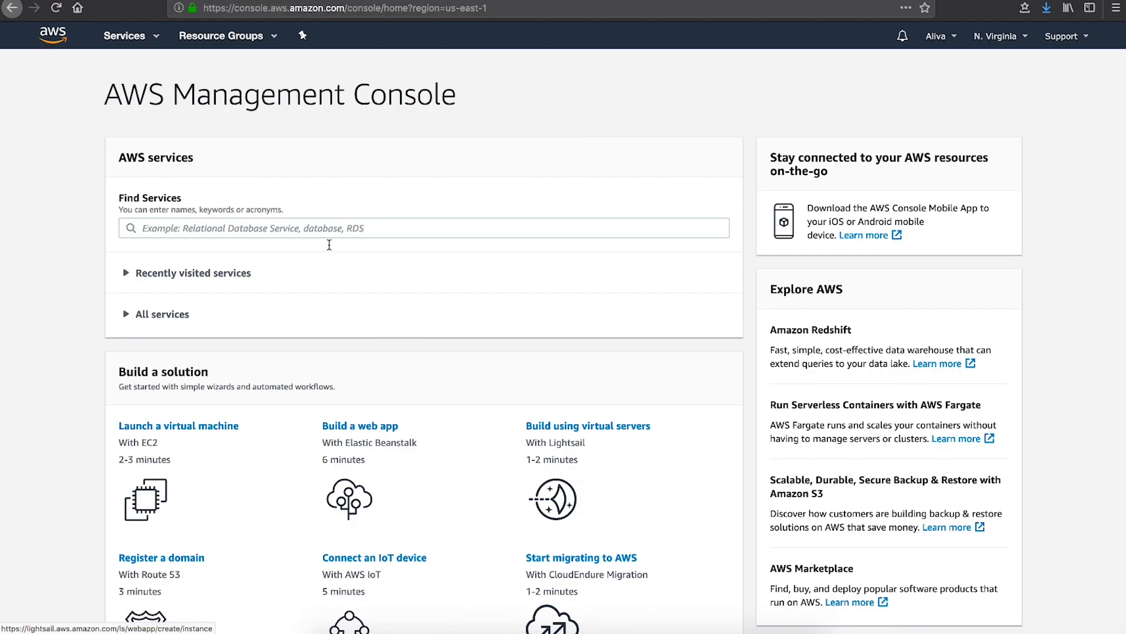
pyautogui.write('iam')
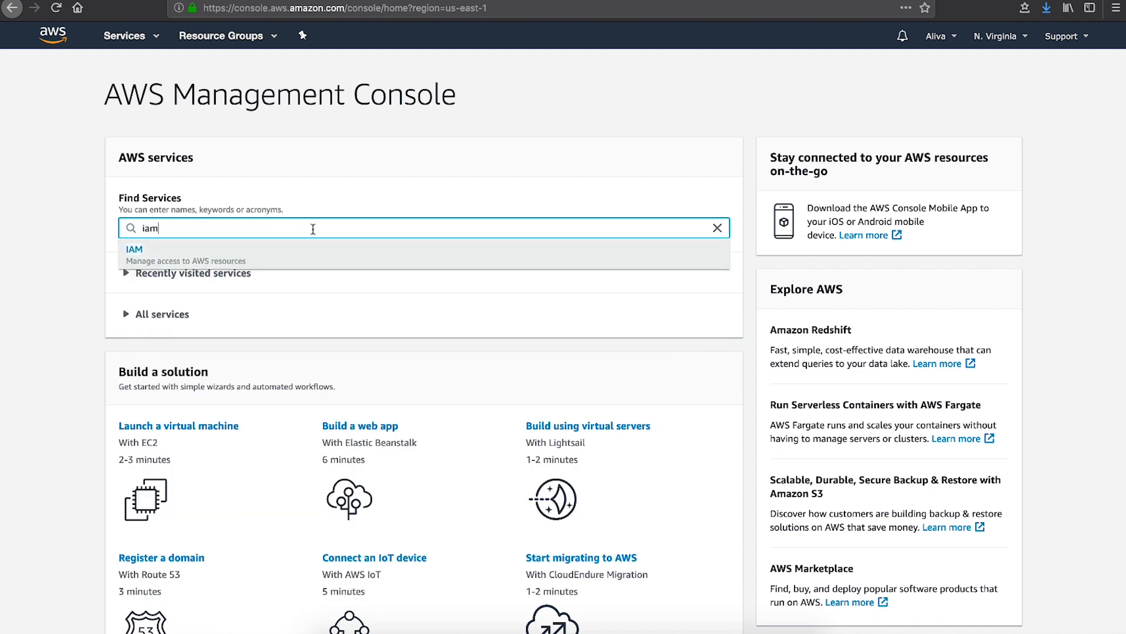
pyautogui.click(134, 248)
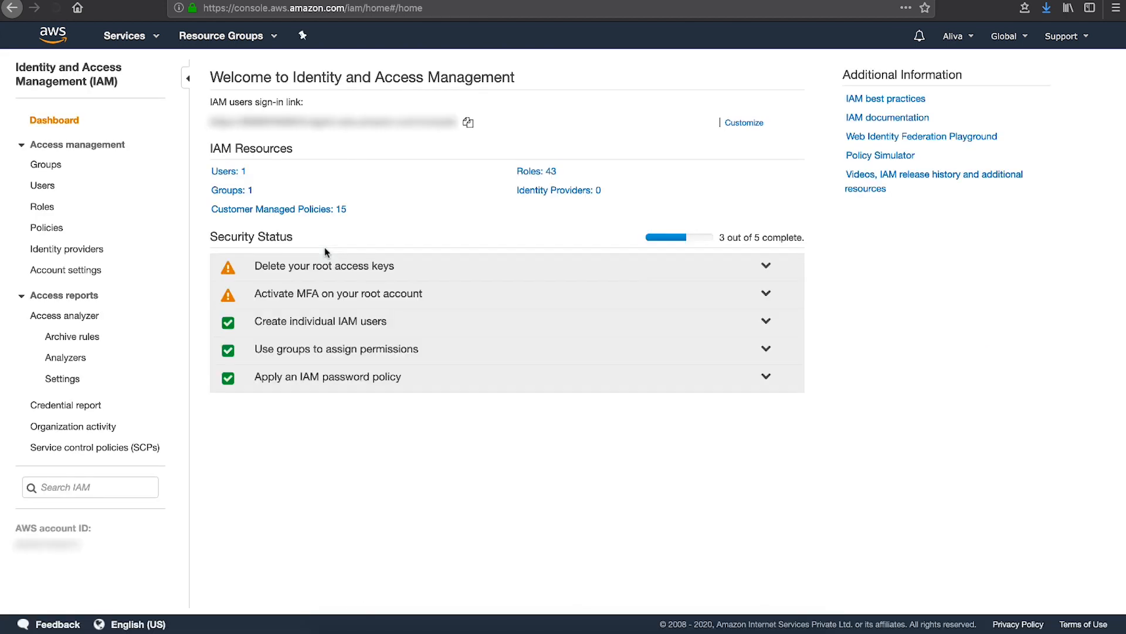
pyautogui.click(42, 185)
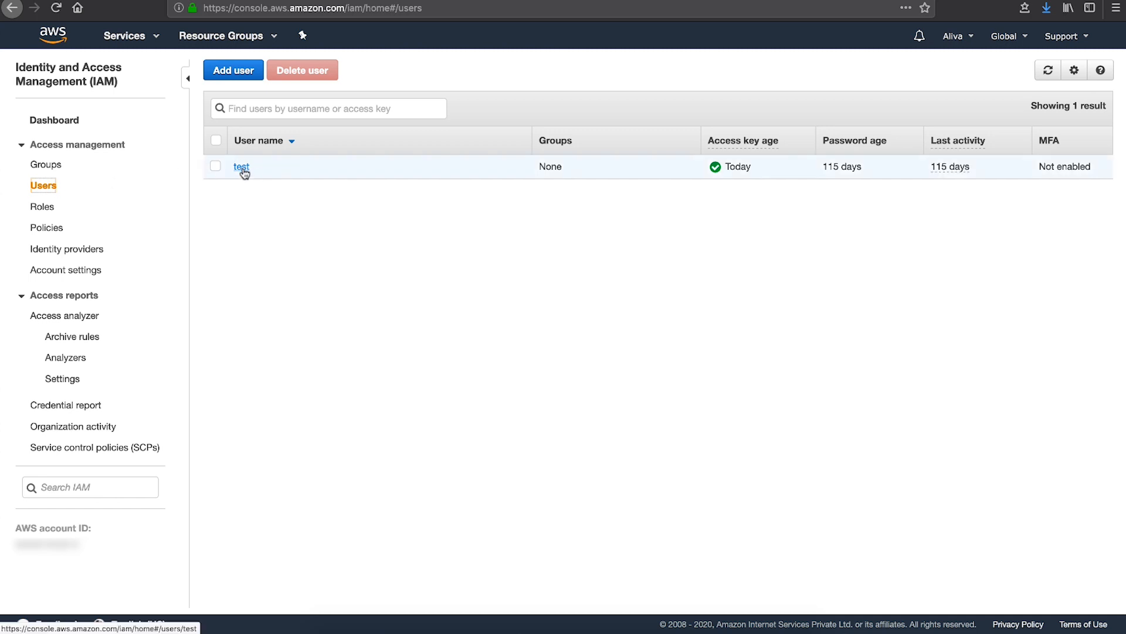
pyautogui.click(242, 165)
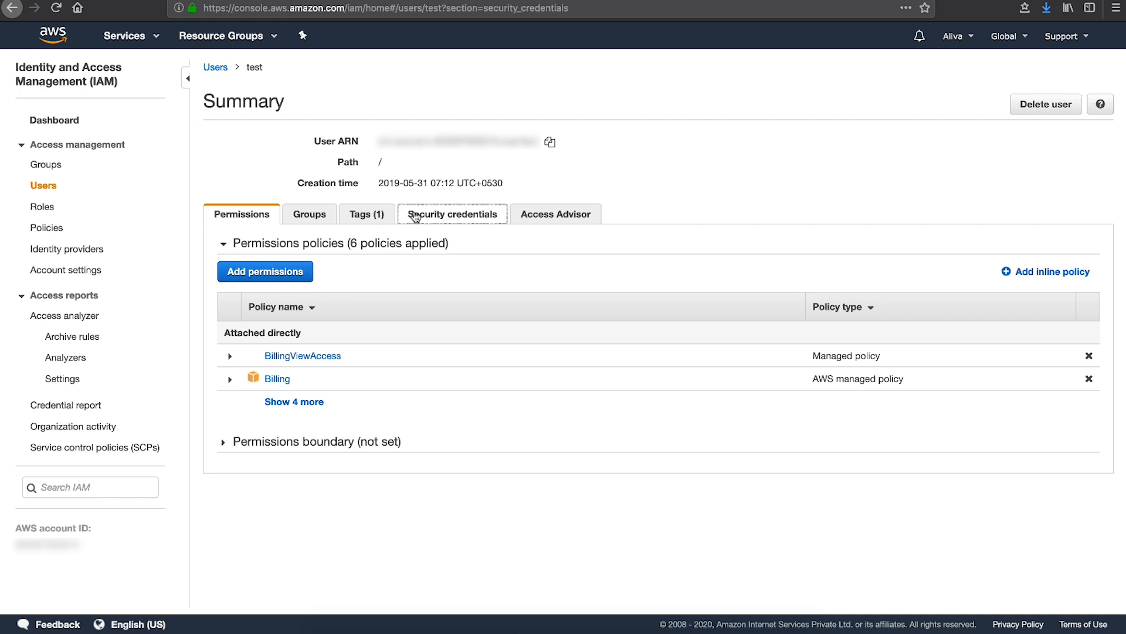
pyautogui.click(452, 214)
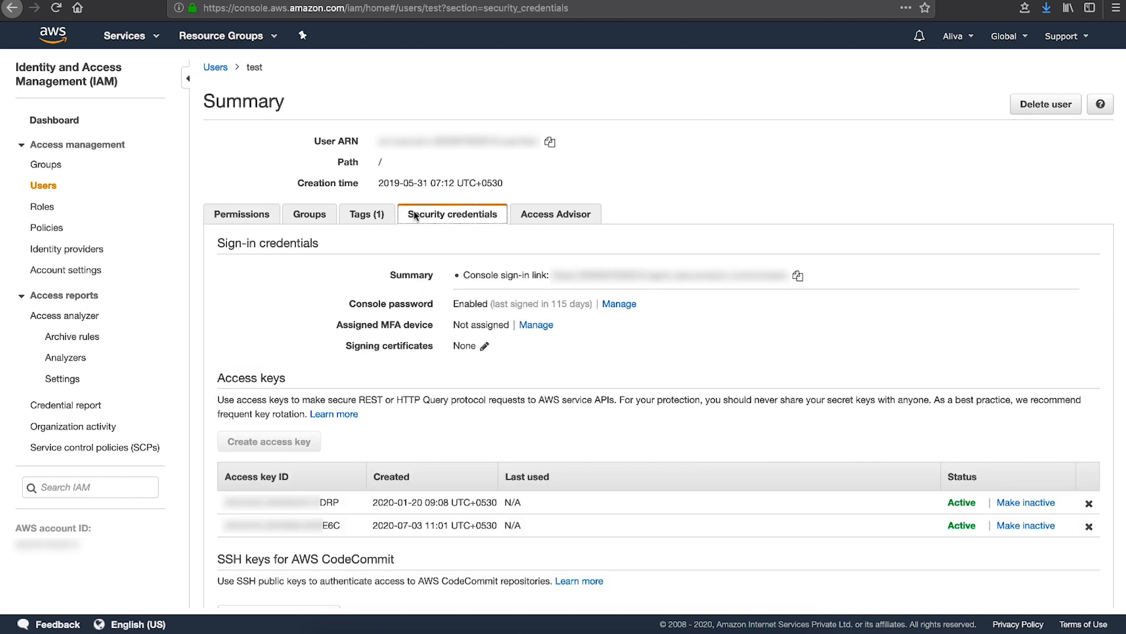
pyautogui.moveTo(760, 289)
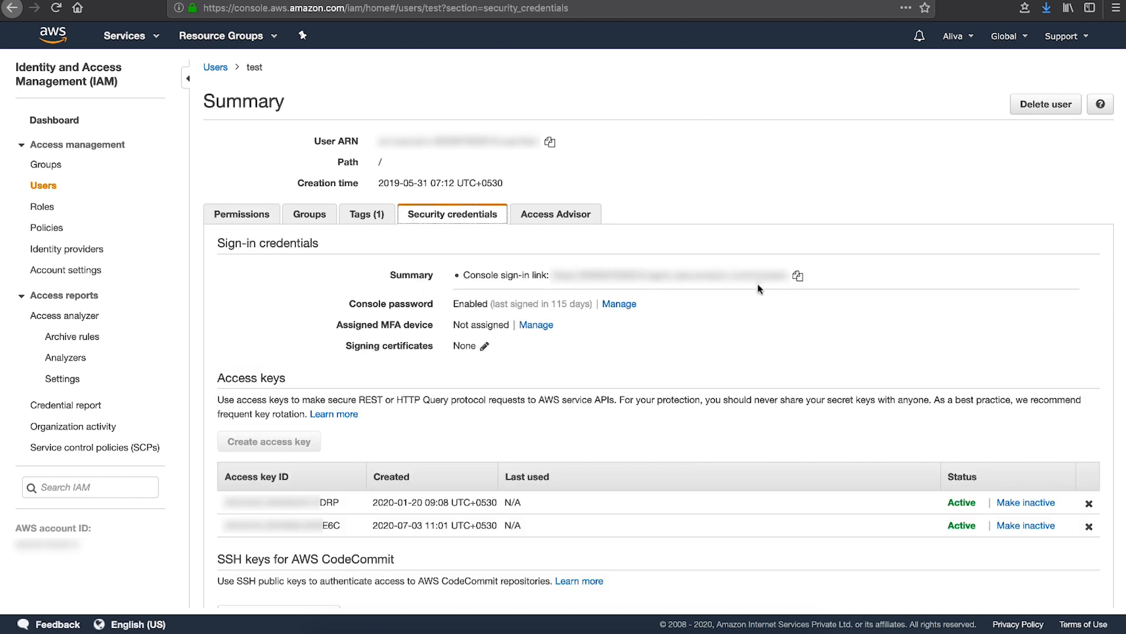
# Step: Delete user test's older access key from 2020-01-20 and confirm the deletion
pyautogui.click(1089, 502)
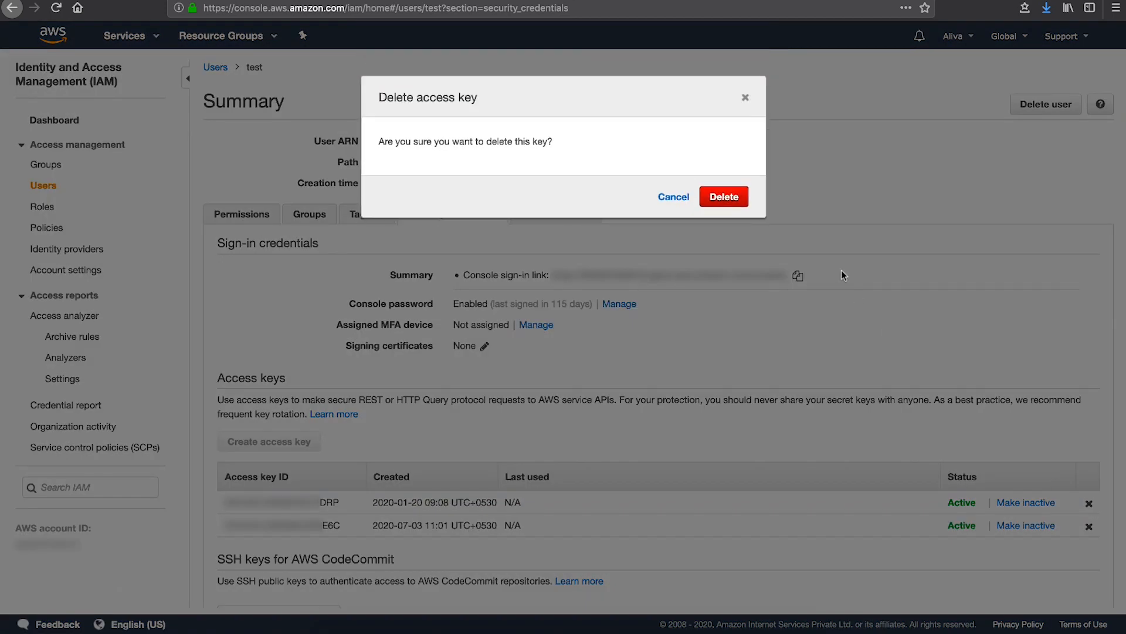
pyautogui.click(724, 196)
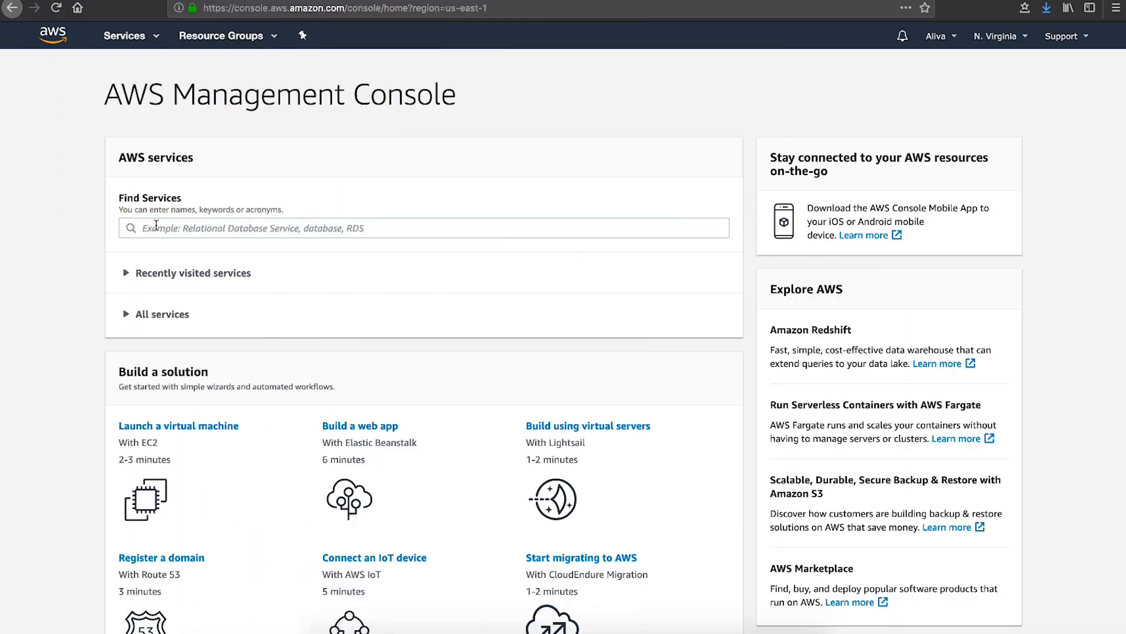
# Step: Open the EC2 dashboard in US East (N. Virginia) and show the region list
pyautogui.write('EC2')
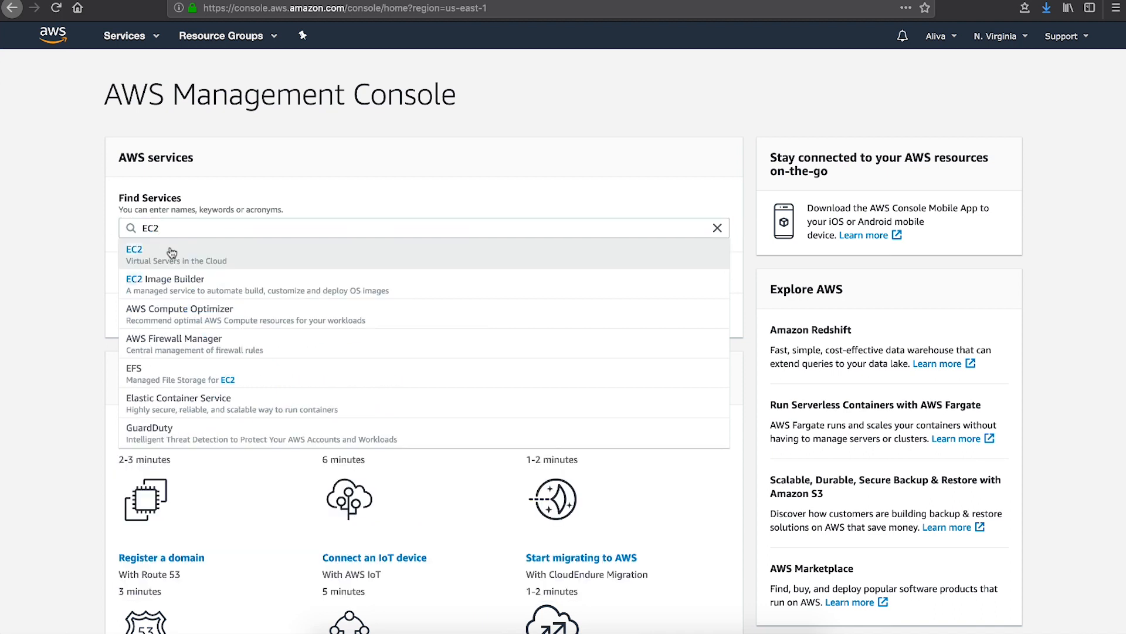
pyautogui.click(134, 249)
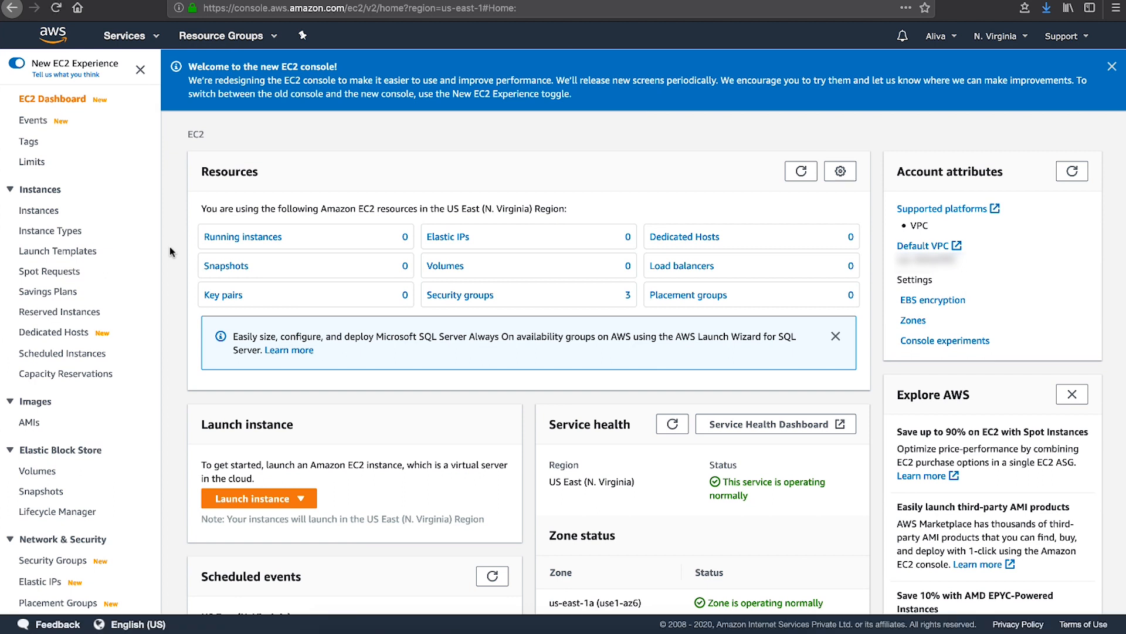
pyautogui.click(997, 37)
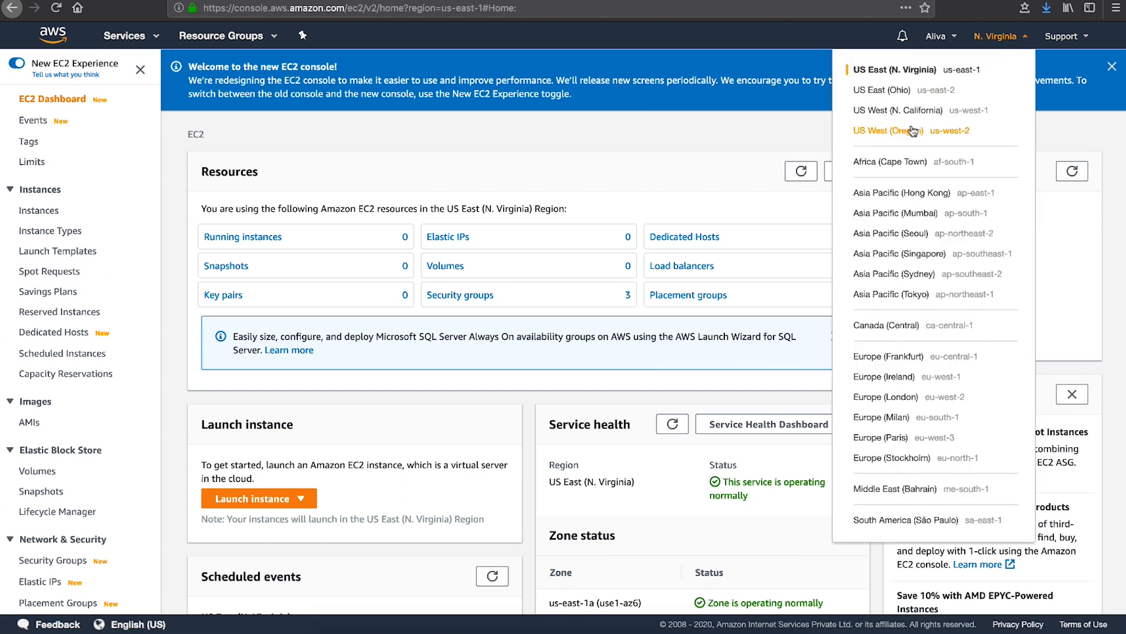
# Step: Switch EC2 to US West (Oregon) to review resources, then to US East (Ohio)
pyautogui.click(888, 130)
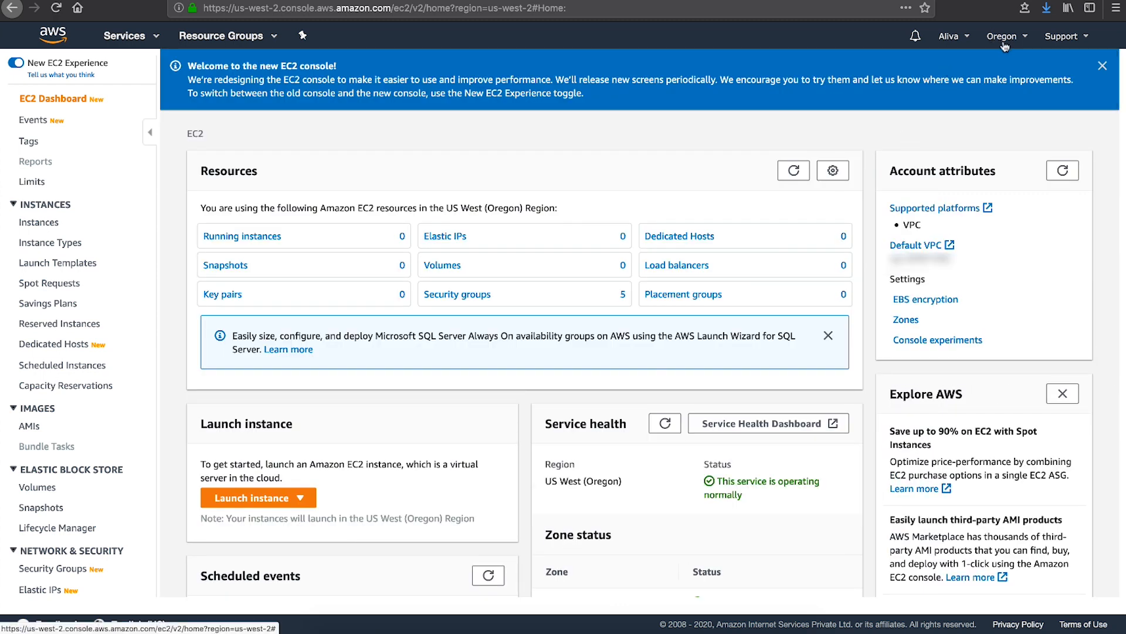
pyautogui.click(1002, 37)
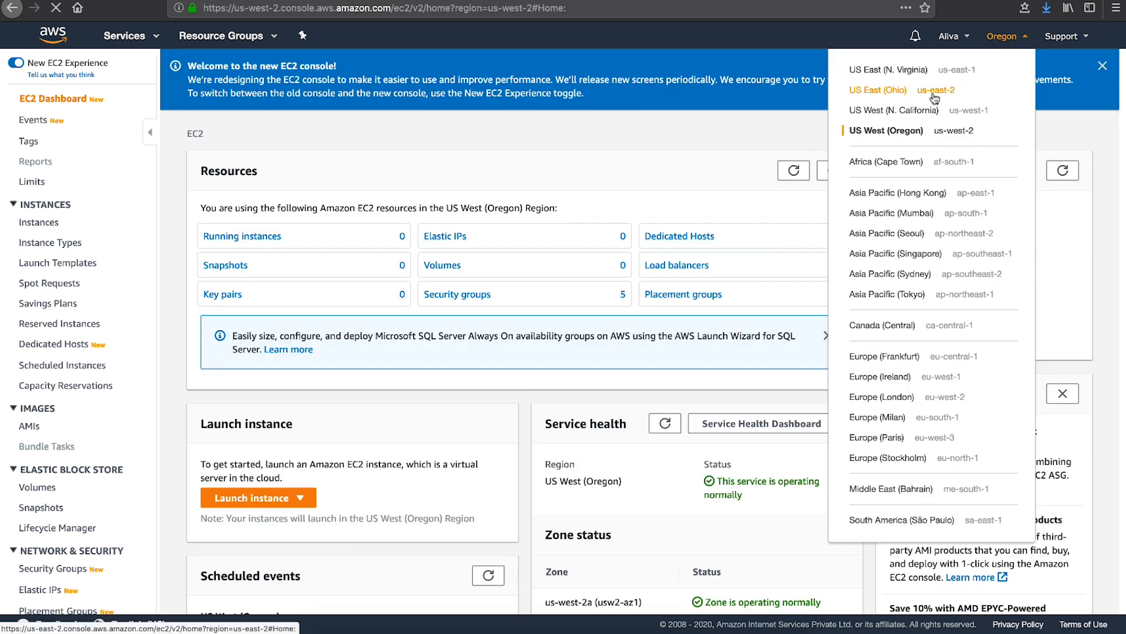
pyautogui.click(877, 90)
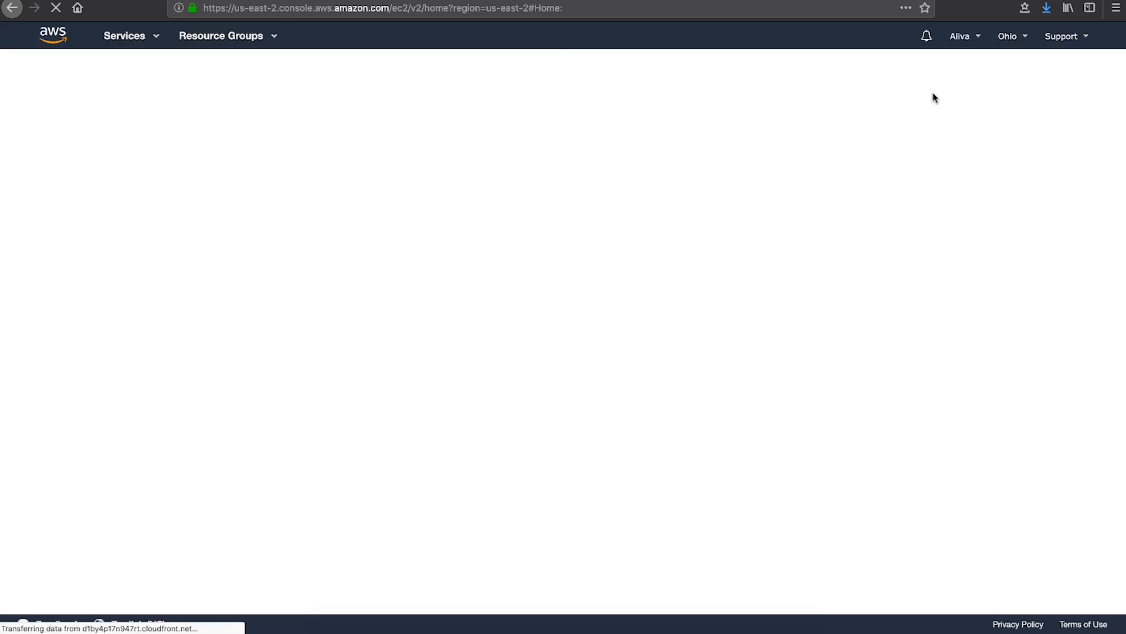